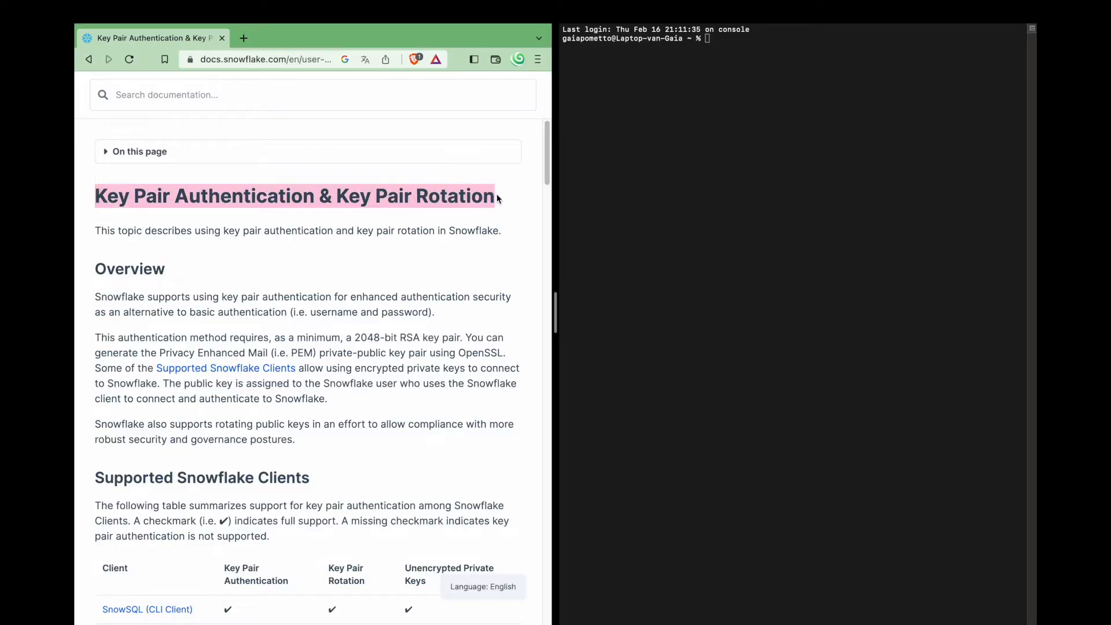
- Generate the passphrase-protected 2048-bit RSA private key rsa_key.p8, rerunning after the verify failure
scroll("down", 3)
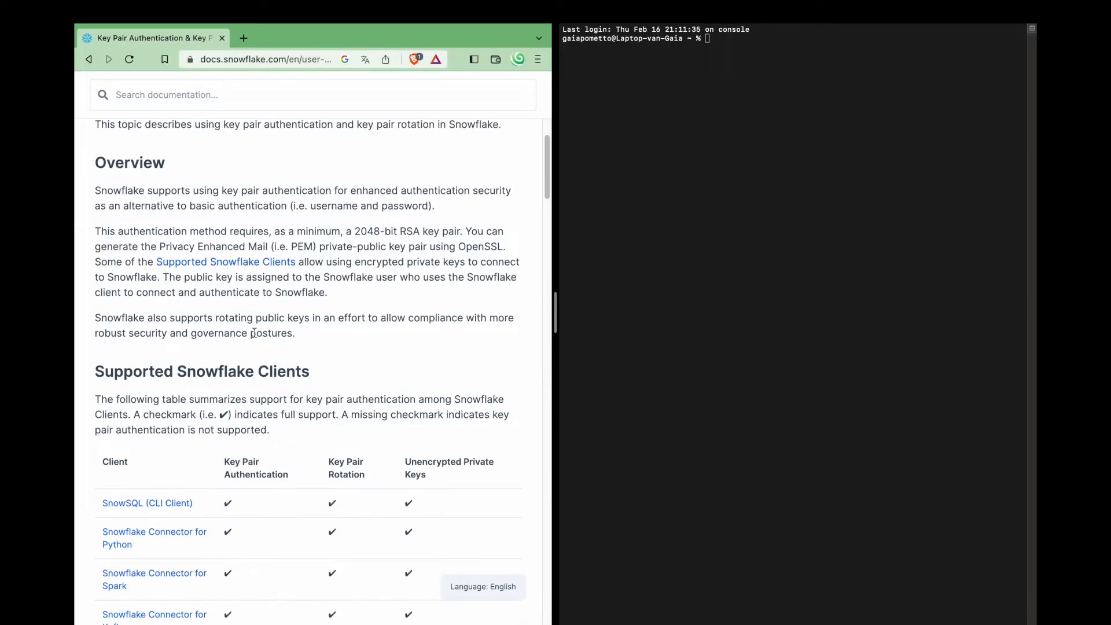
scroll("down", 3)
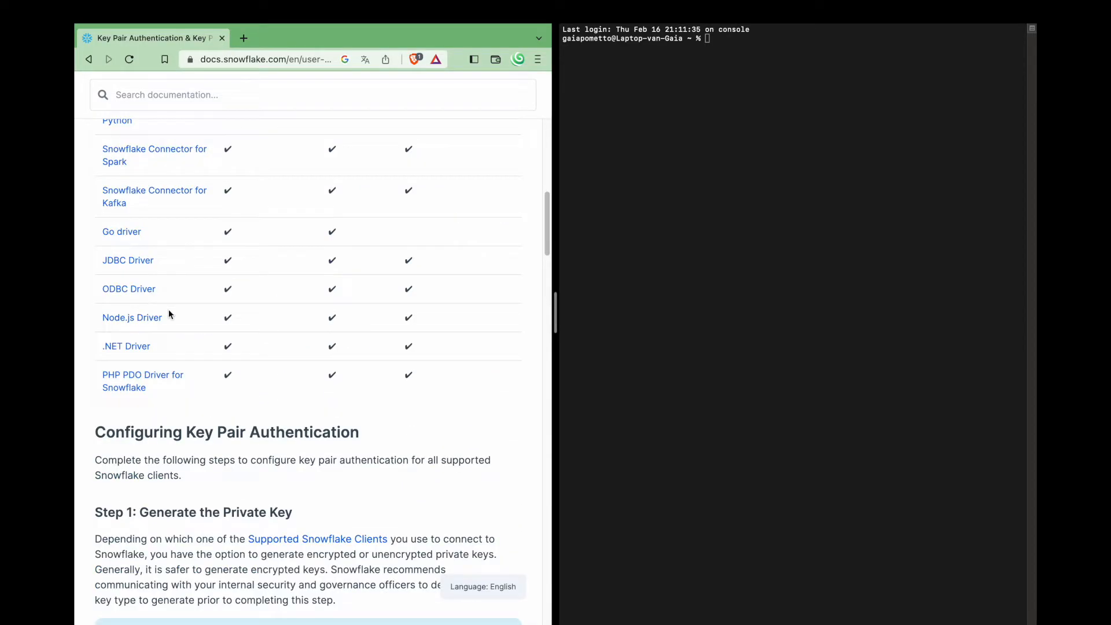
scroll("down", 3)
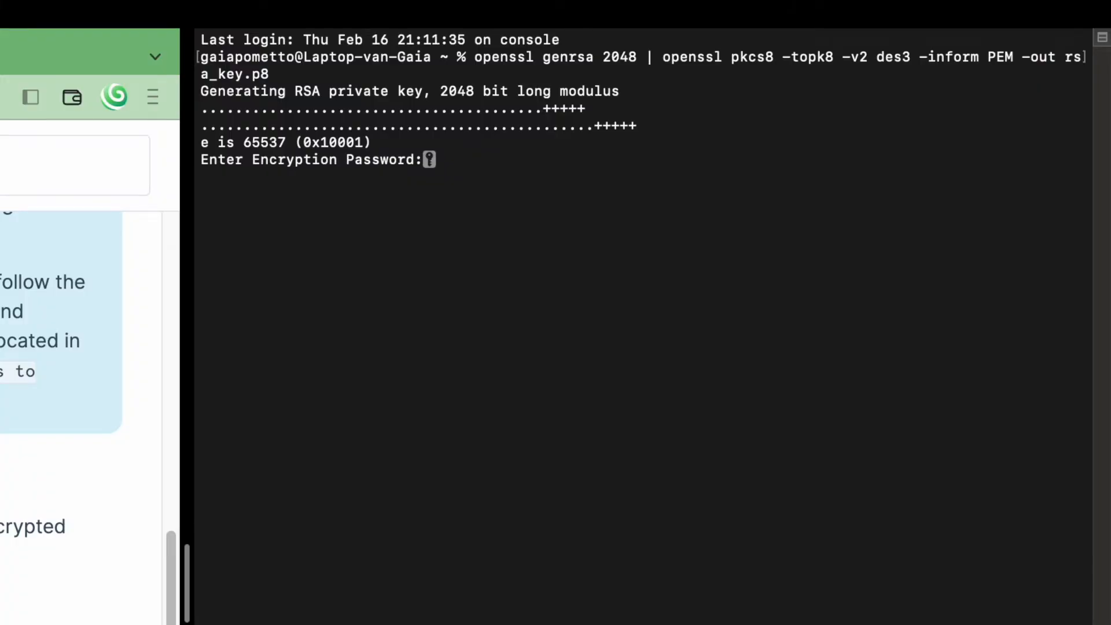
key("enter")
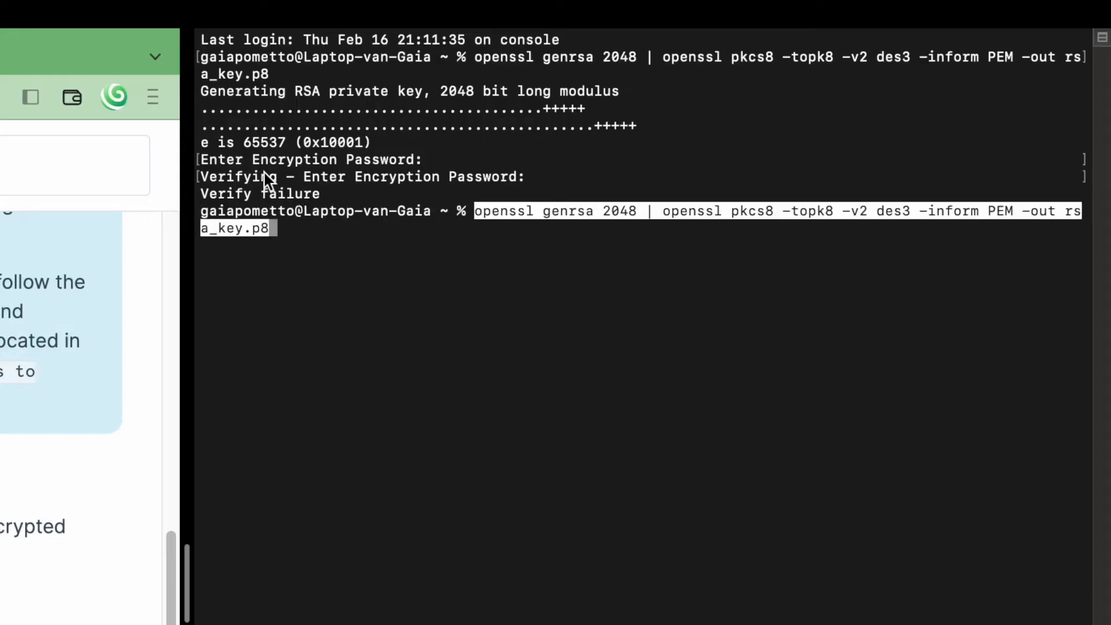
key("enter")
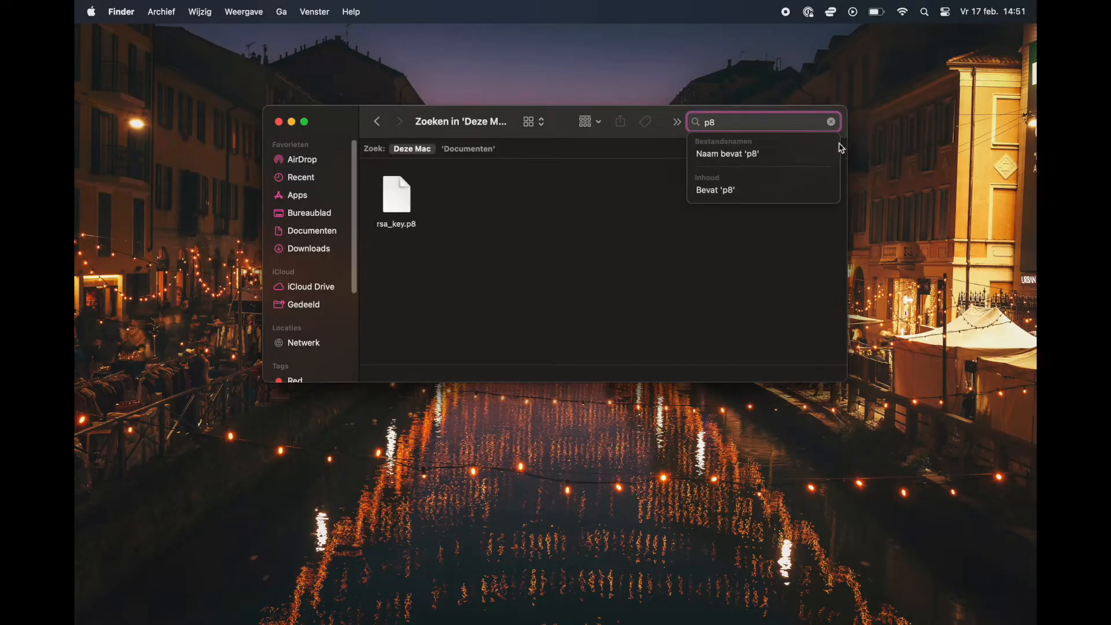
- Search Finder for 'p8' and view info for rsa_key.p8 in the home folder (1,834 bytes)
left_click(727, 154)
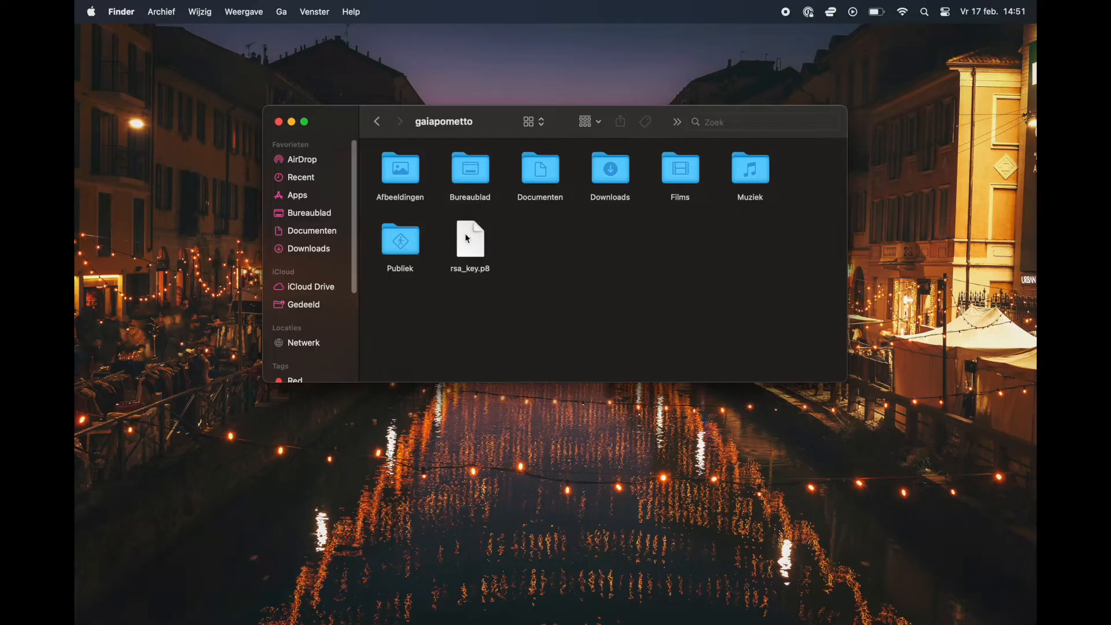
right_click(470, 238)
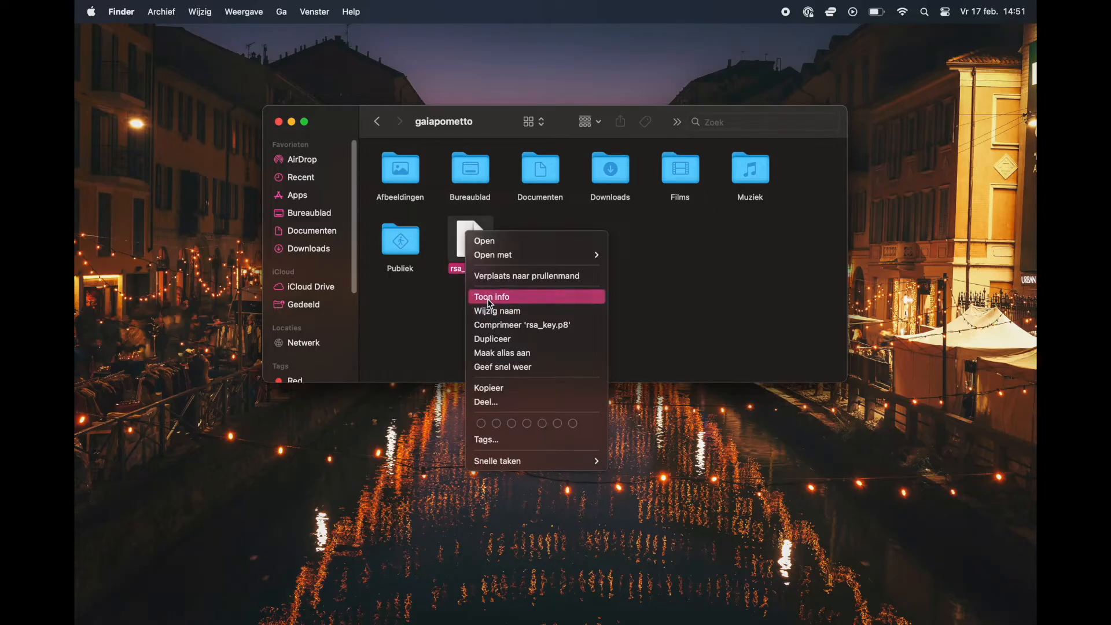
left_click(491, 296)
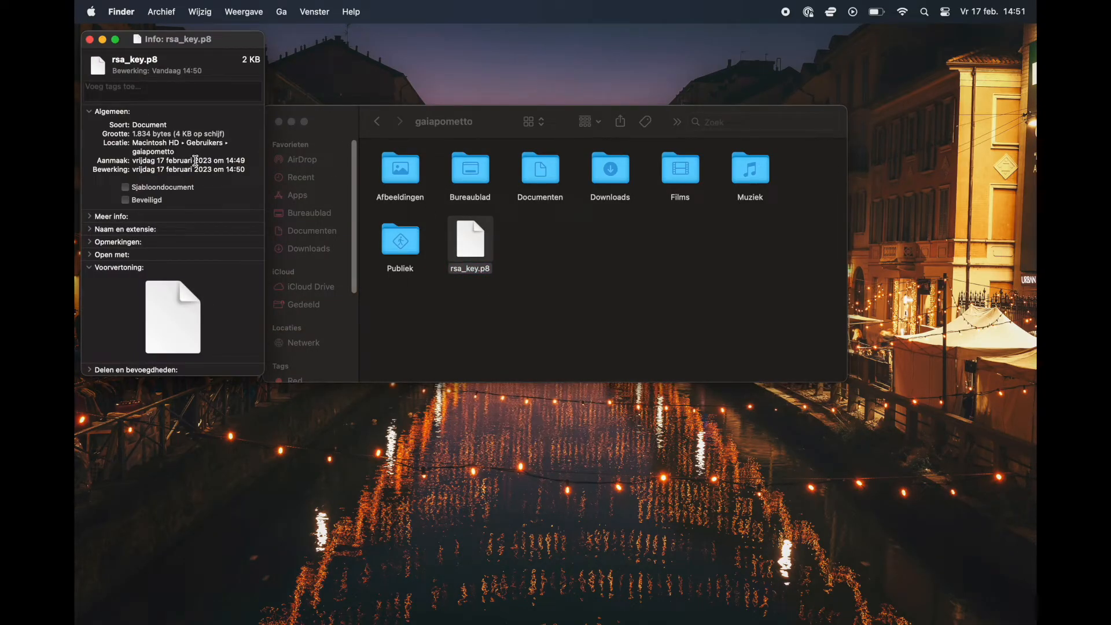
left_click(91, 39)
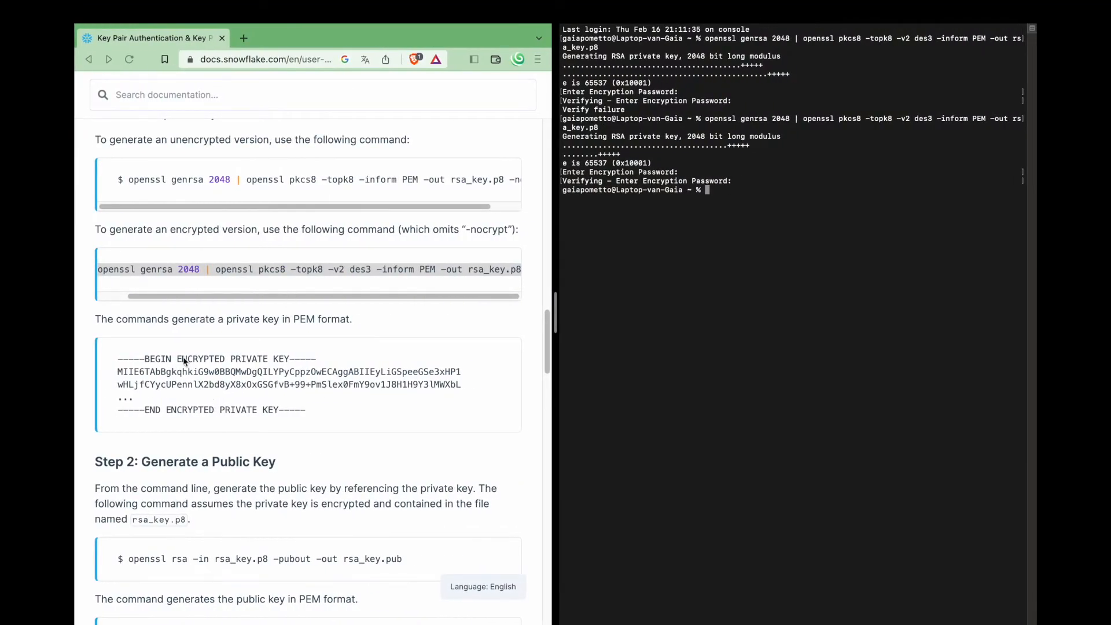
- Copy the docs command and run openssl rsa -in rsa_key.p8 -pubout -out rsa_key.pub
double_click(208, 461)
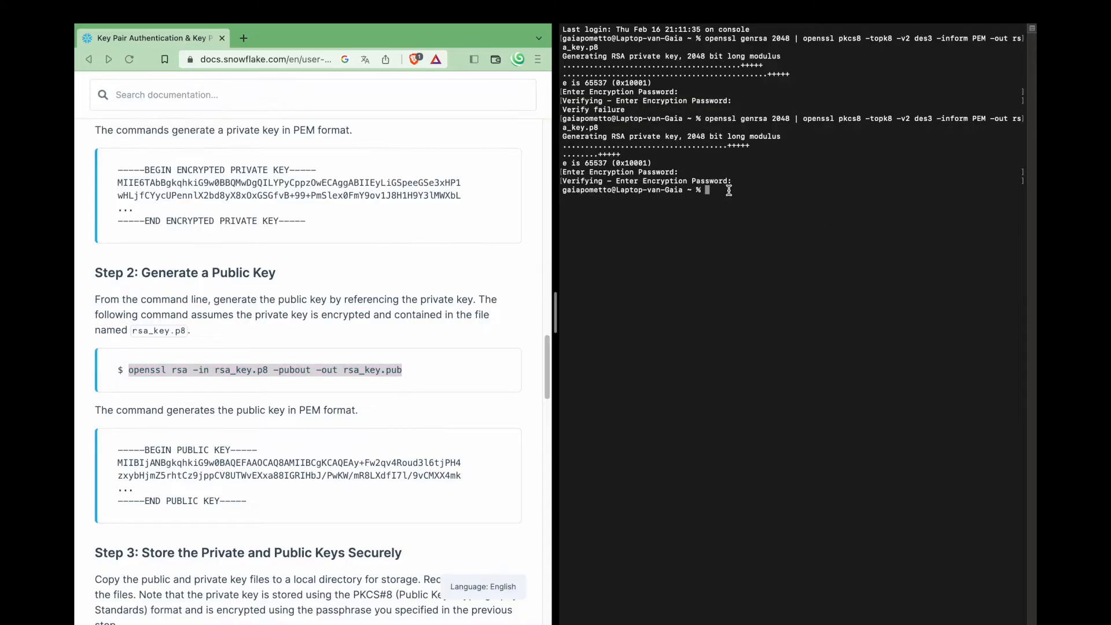
type("openssl rsa -in rsa_key.p8 -pubout -out rsa_key.pub")
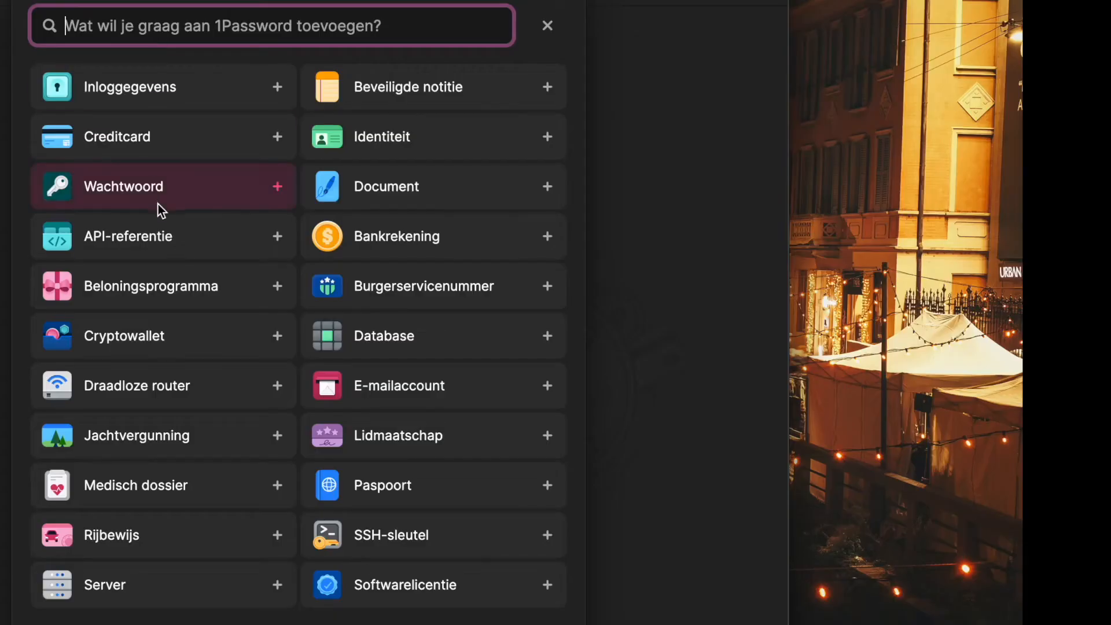
- Choose Wachtwoord in 1Password's new item chooser to start a password entry
left_click(124, 186)
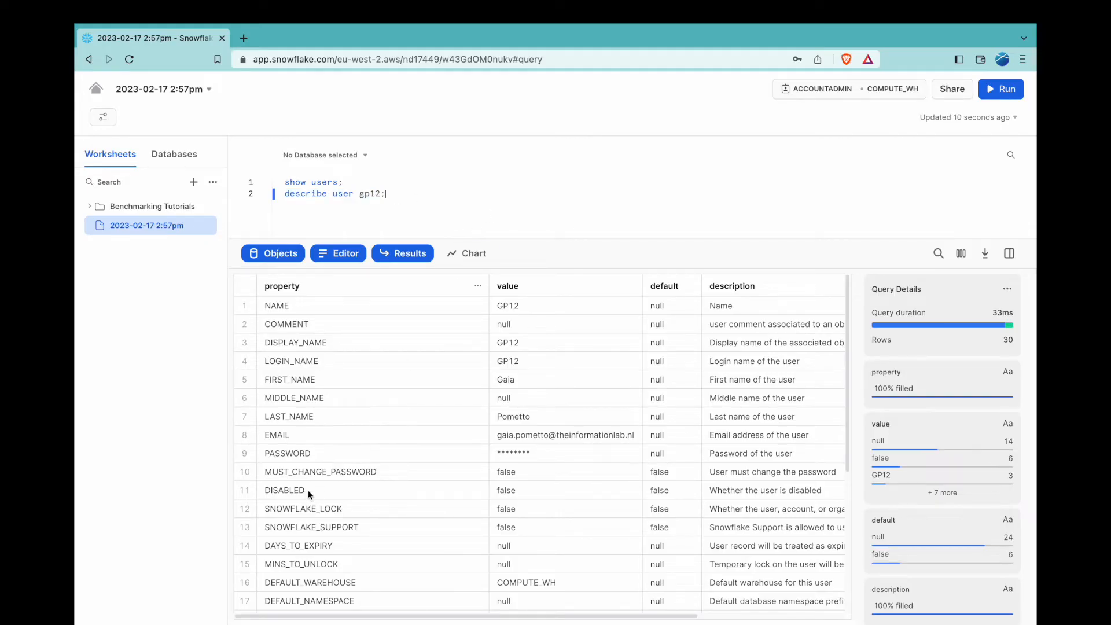
mouse_move(225, 460)
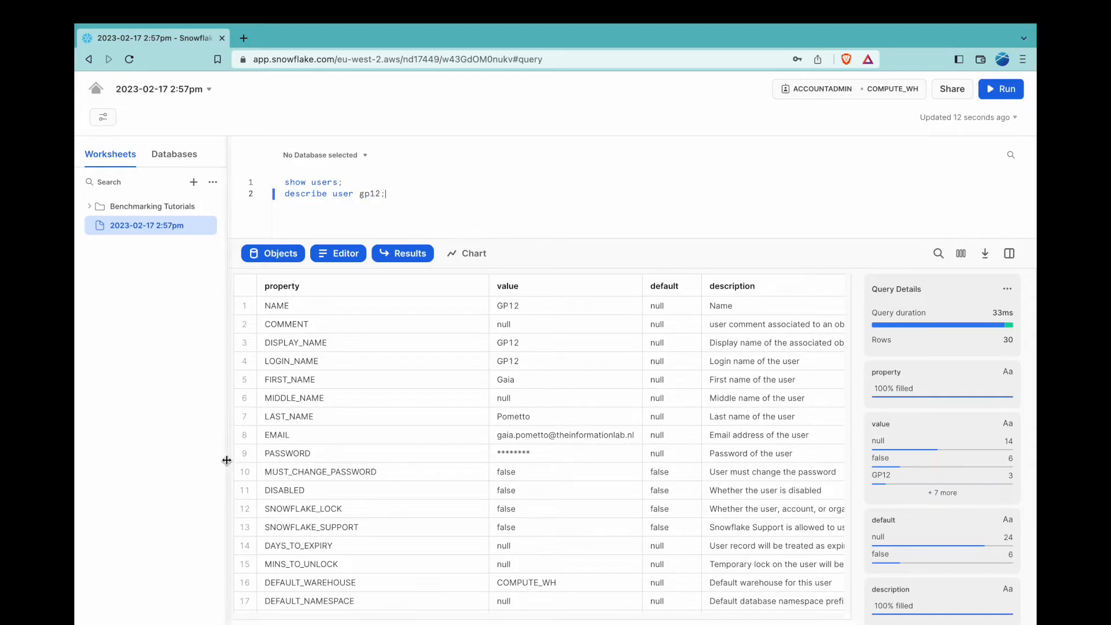
- Inspect the PASSWORD row of the describe user gp12 results to confirm a password is set
left_click(319, 452)
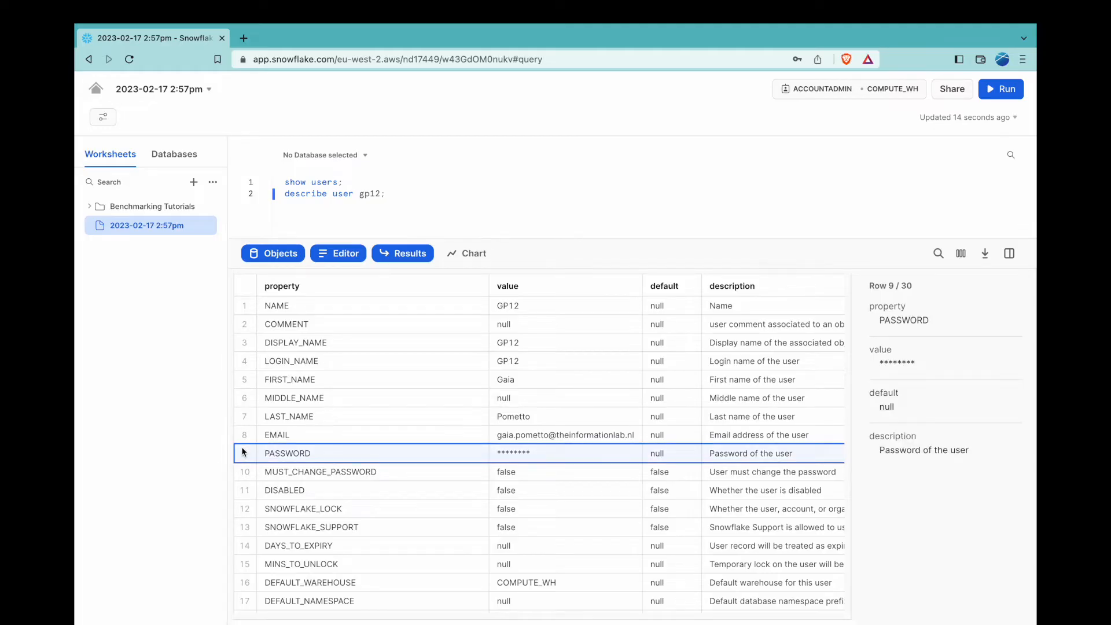
scroll("down", 3)
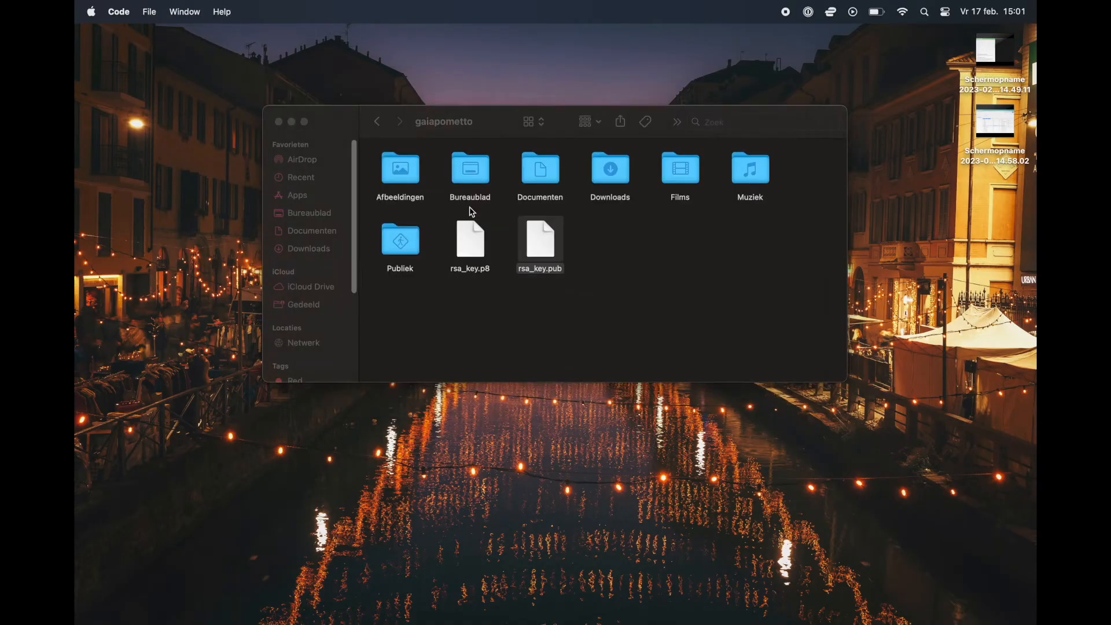
- Open rsa_key.pub in VS Code and select key lines 2–8, excluding the header lines
double_click(540, 241)
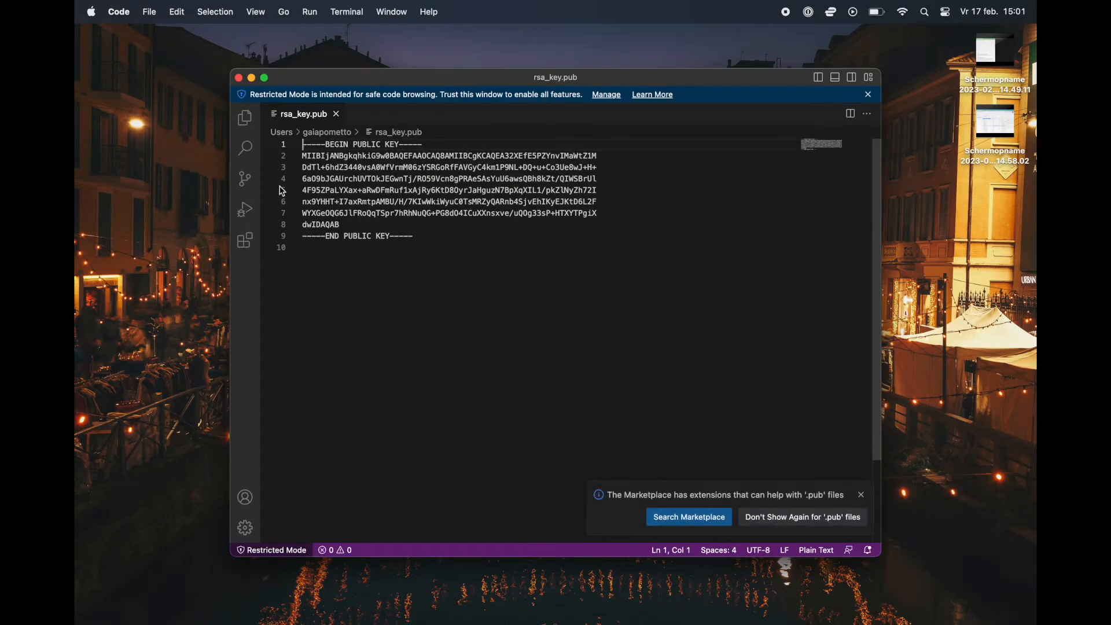
left_click(301, 155)
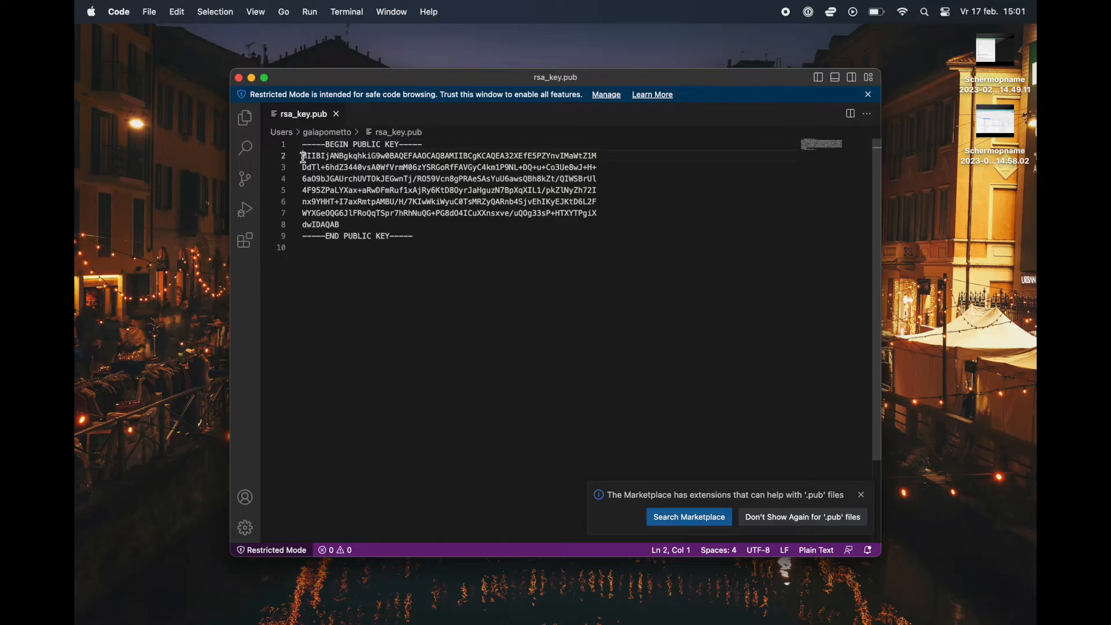
left_click_drag(302, 155, 344, 224)
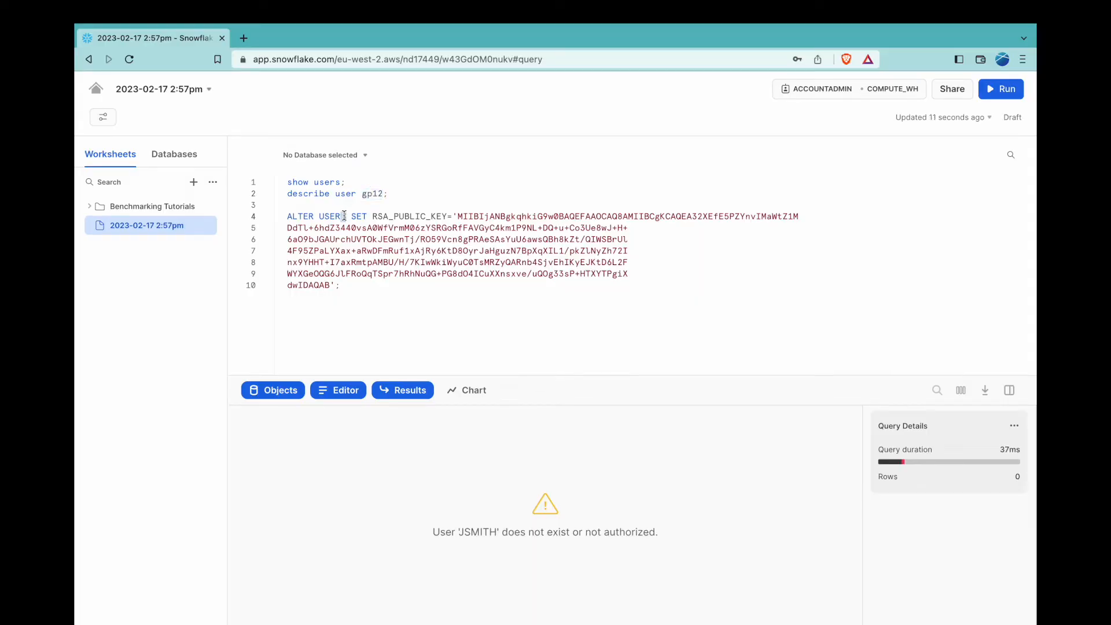
- Set gp12's RSA_PUBLIC_KEY, unset its password, and confirm PASSWORD now shows null
type("gp12")
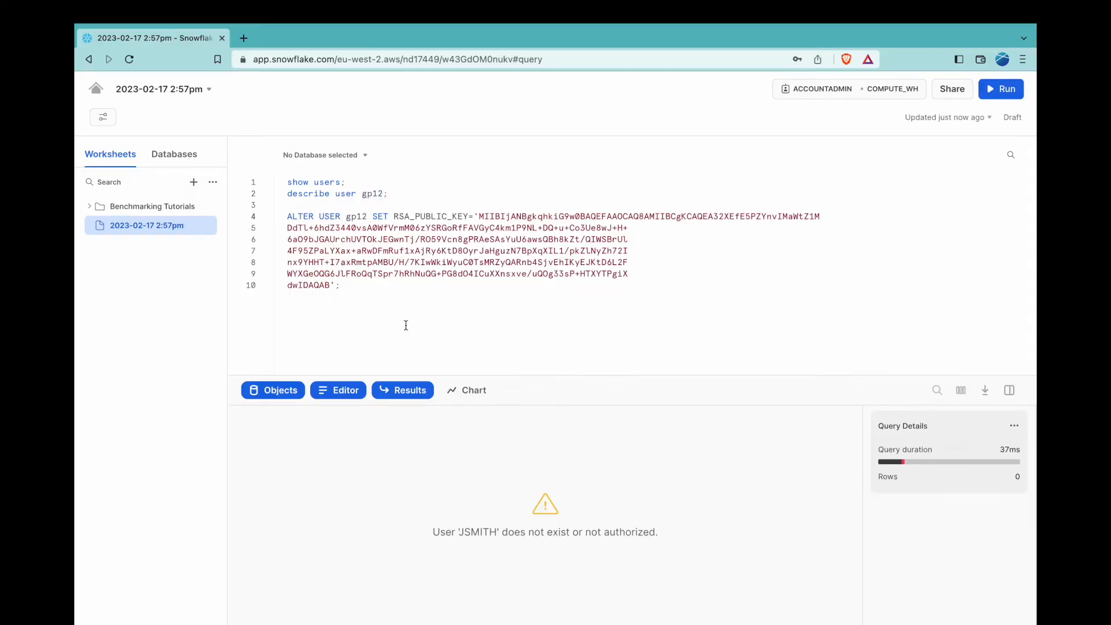
left_click(1001, 88)
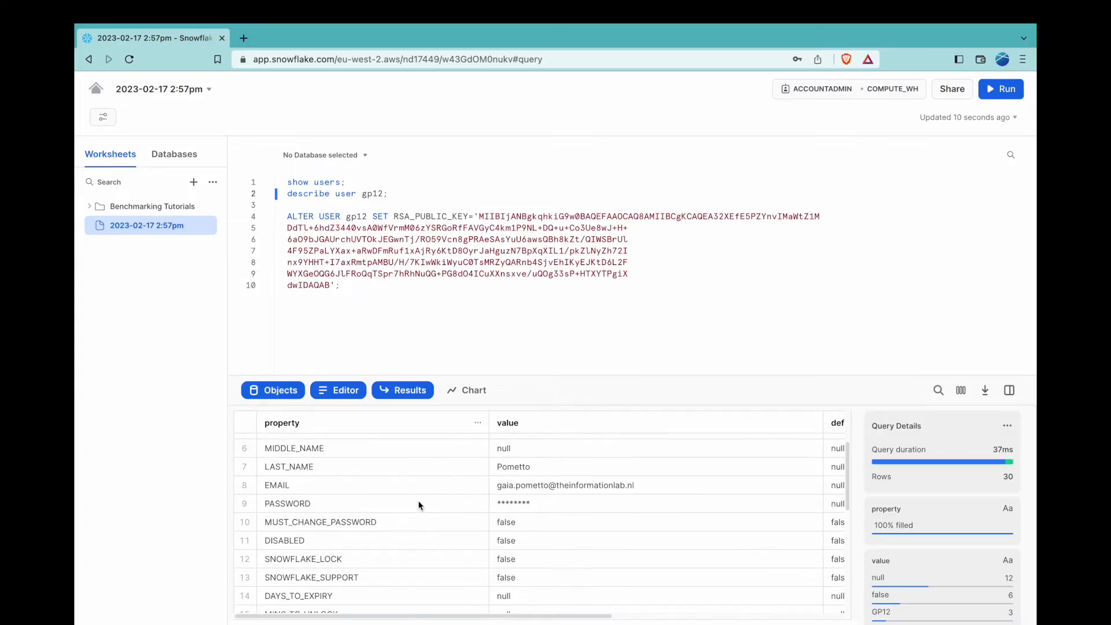
type("alter user")
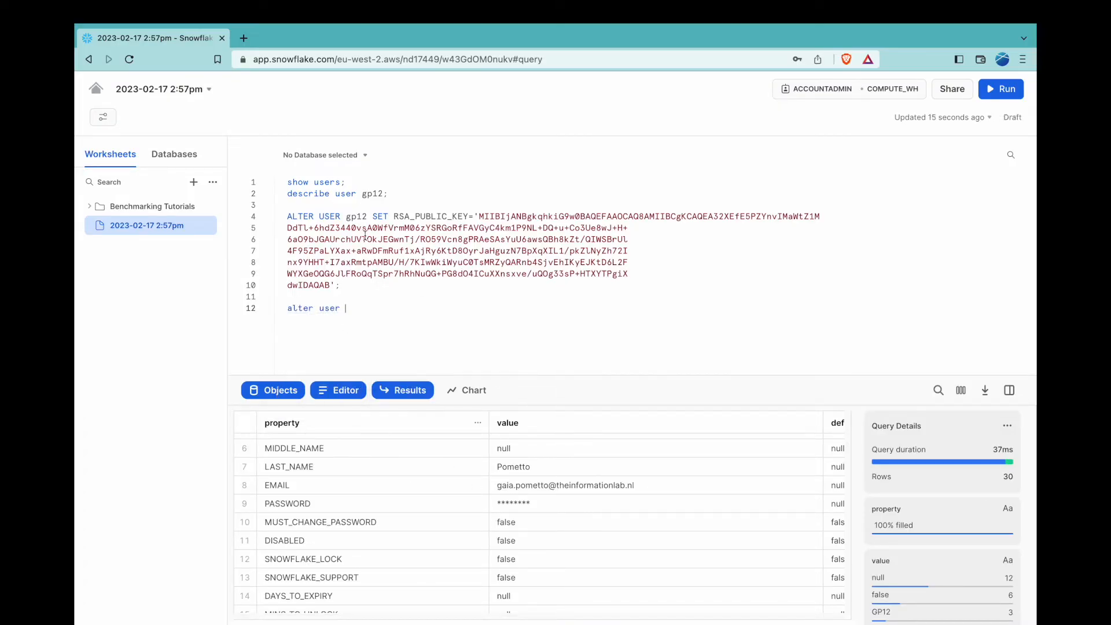
left_click_drag(346, 216, 389, 216)
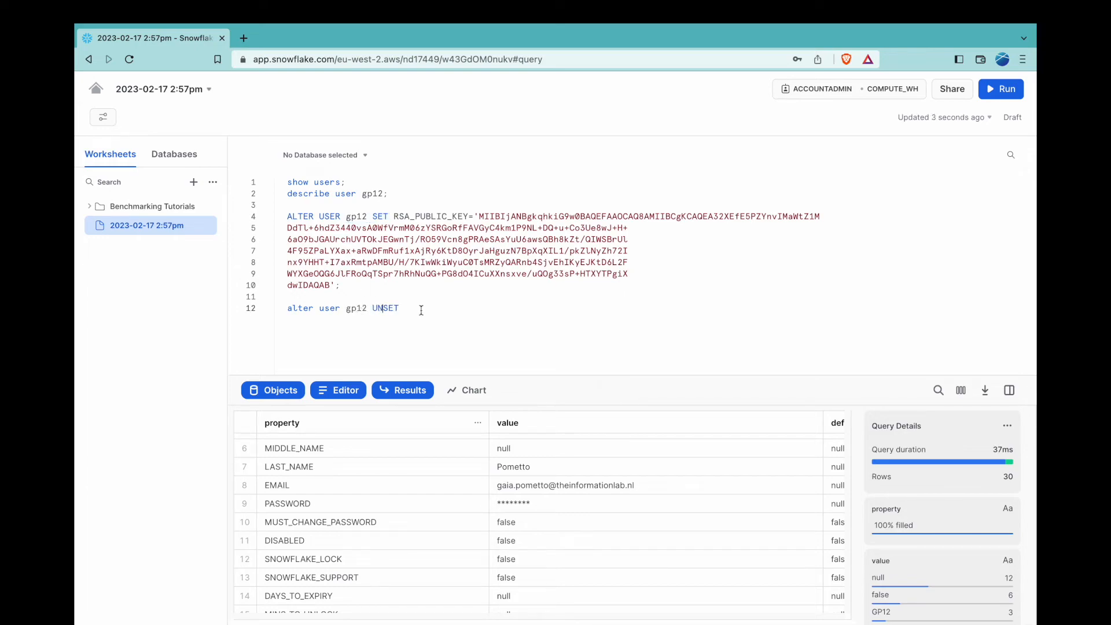
type("password;")
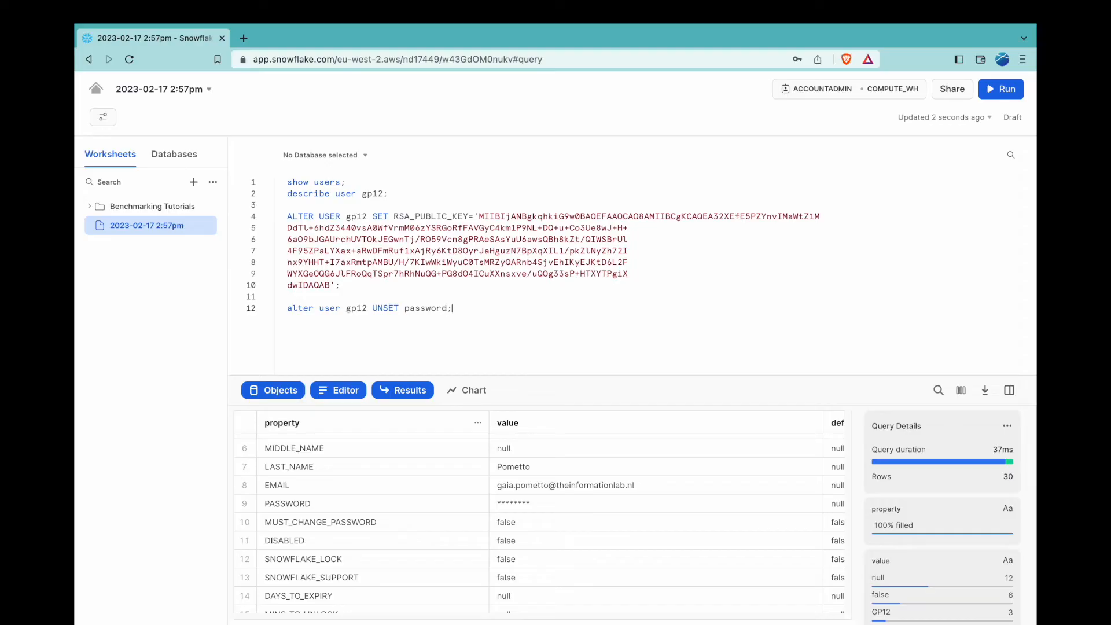
left_click(1006, 88)
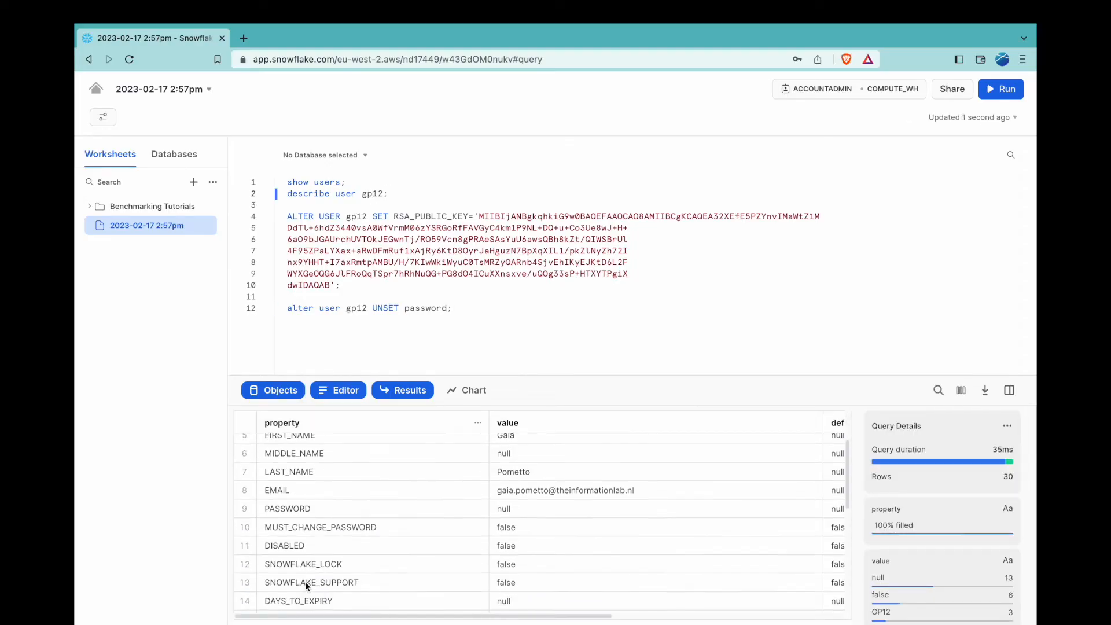
left_click(319, 473)
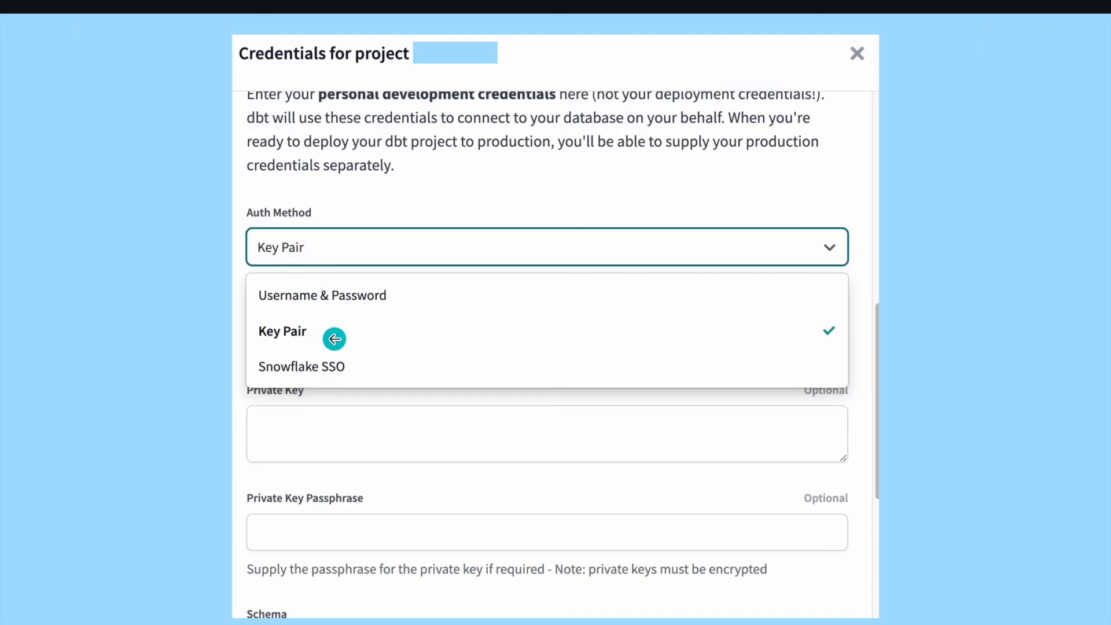
mouse_move(736, 312)
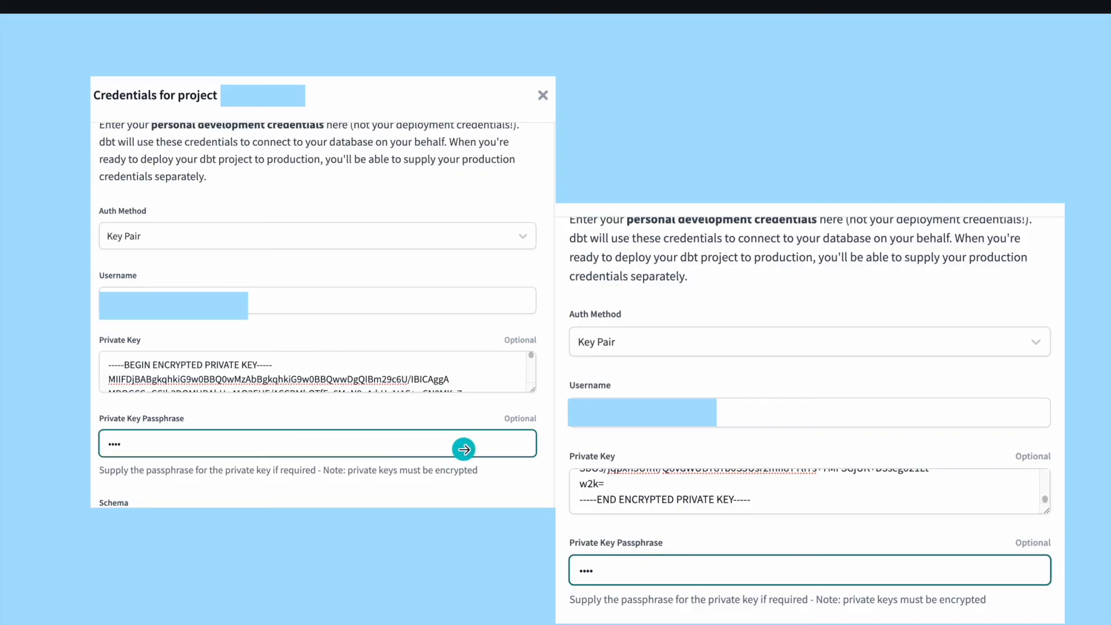
mouse_move(852, 371)
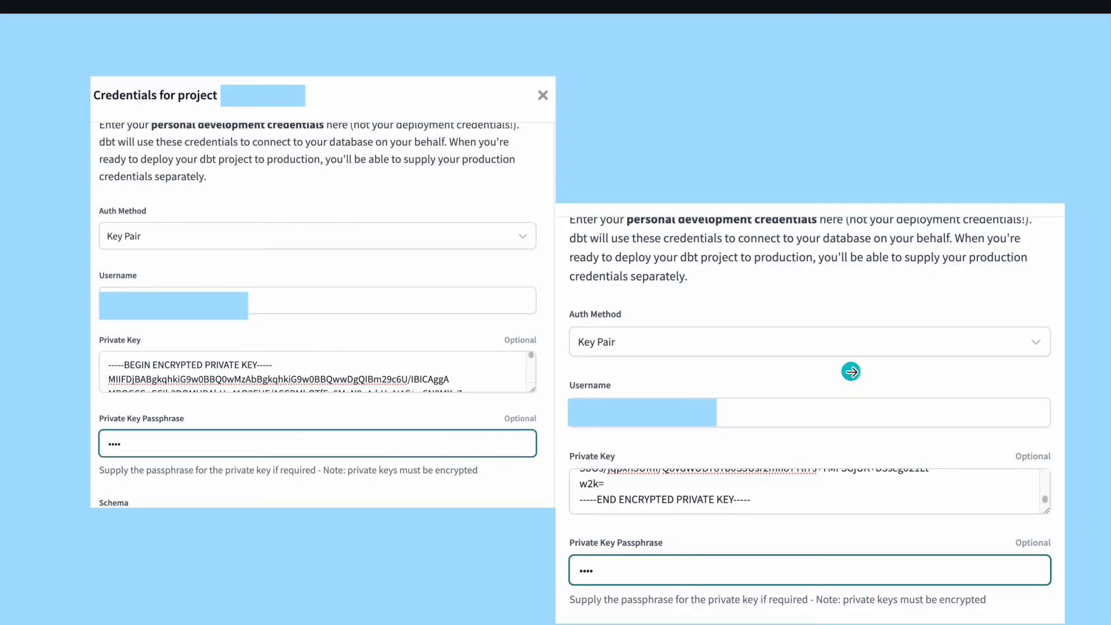